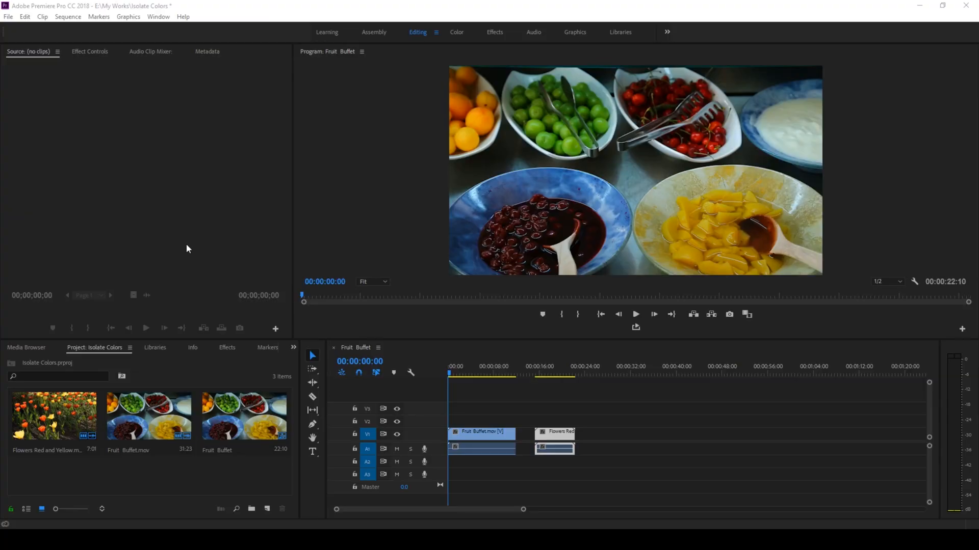
{"action": "mouse_move", "coordinate": [507, 251]}
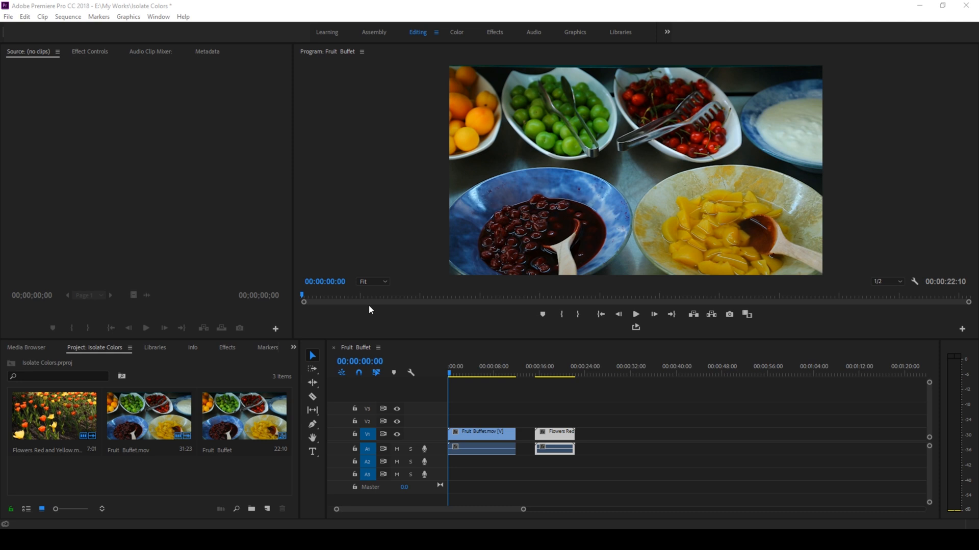
Scrub the Fruit Buffet playhead to about 00:00:02:20, where the blue bowl is fully visible.
{"action": "left_click", "coordinate": [467, 372]}
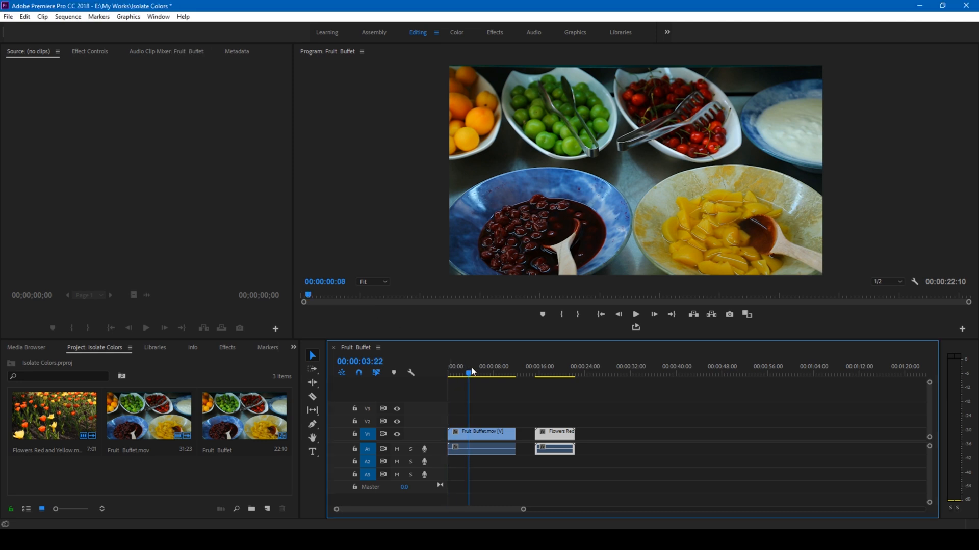
{"action": "left_click", "coordinate": [467, 372]}
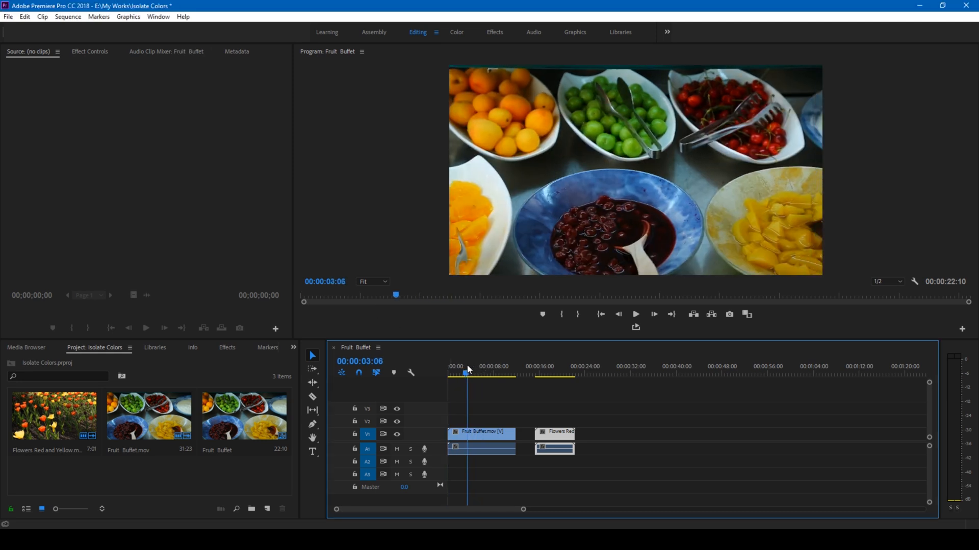
{"action": "left_click", "coordinate": [463, 373]}
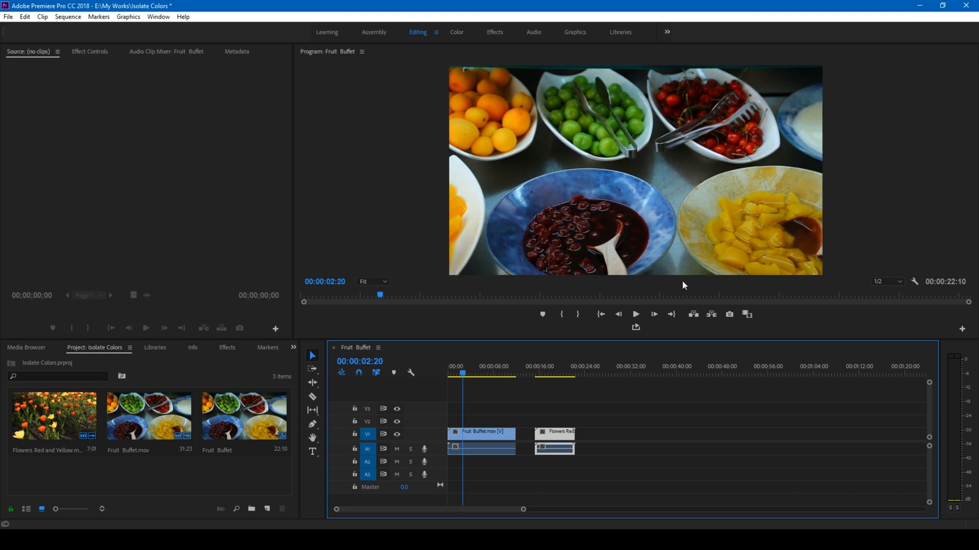
{"action": "mouse_move", "coordinate": [795, 112]}
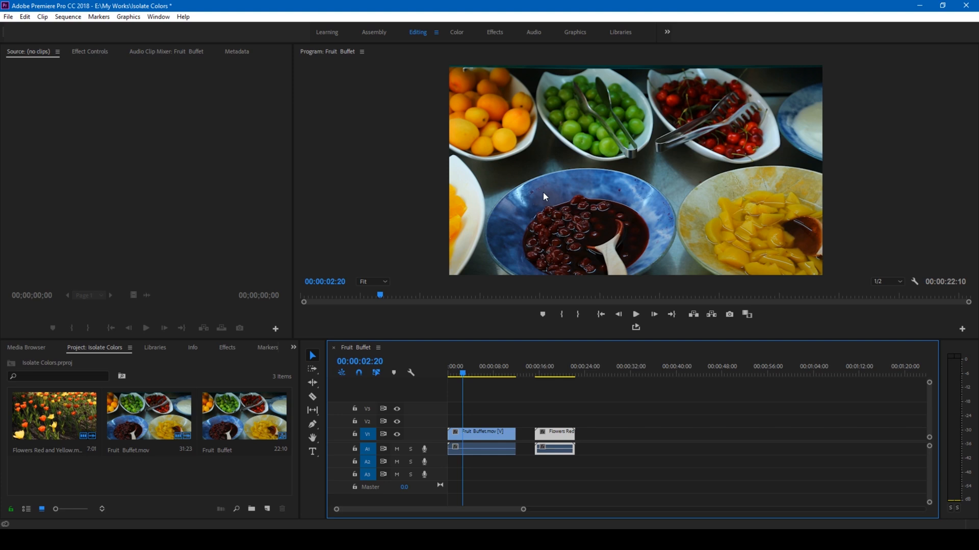
{"action": "mouse_move", "coordinate": [189, 350]}
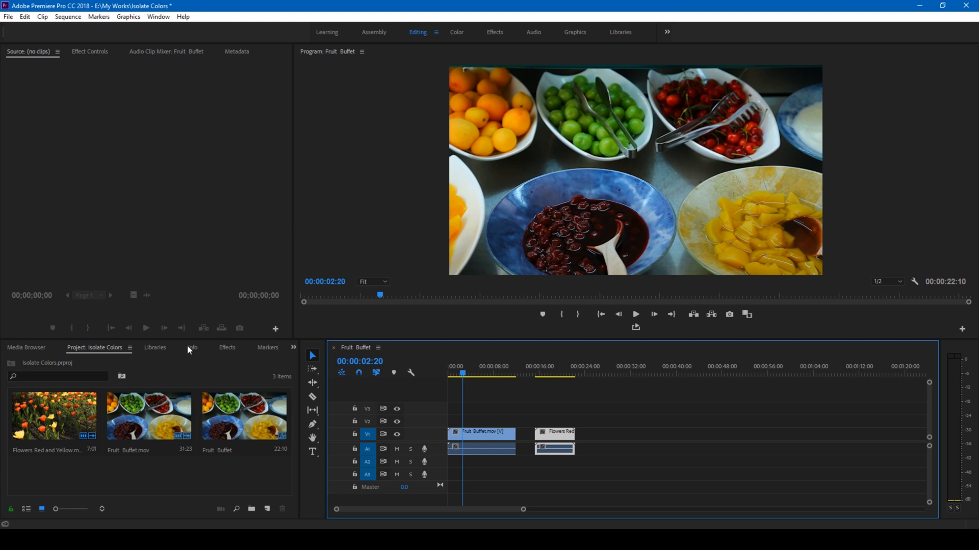
Find 'leave color' in Effects, apply it to Fruit Buffet, and show Effect Controls.
{"action": "left_click", "coordinate": [227, 347]}
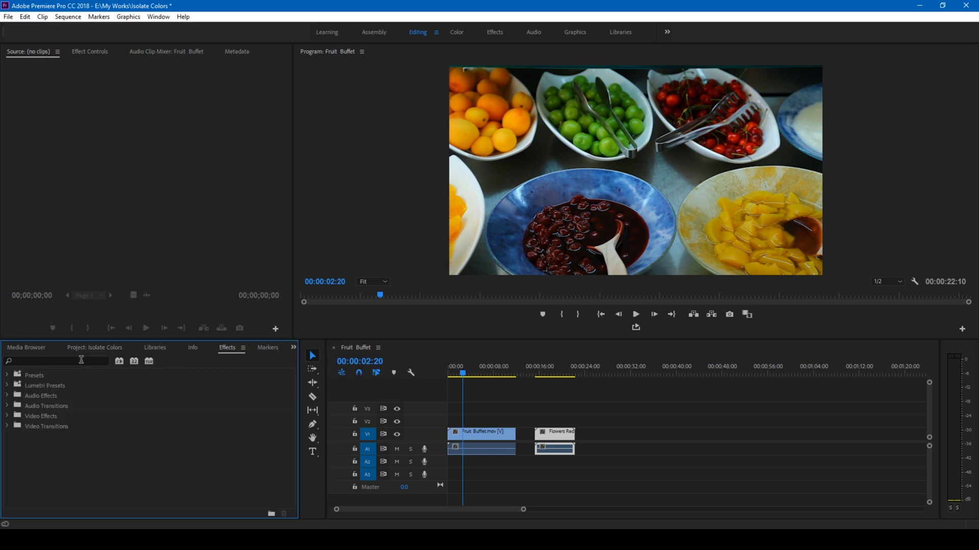
{"action": "left_click", "coordinate": [61, 362]}
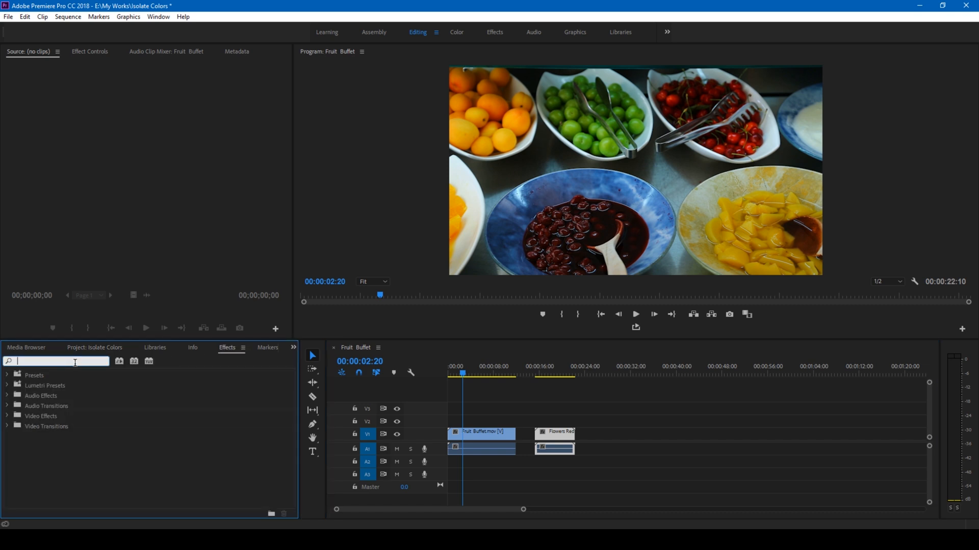
{"action": "type", "text": "leave color"}
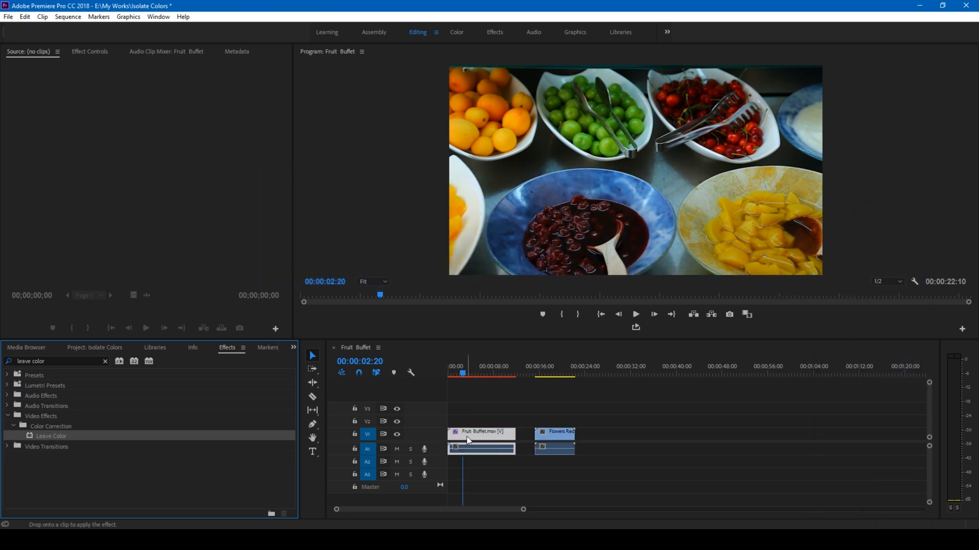
{"action": "left_click", "coordinate": [92, 52]}
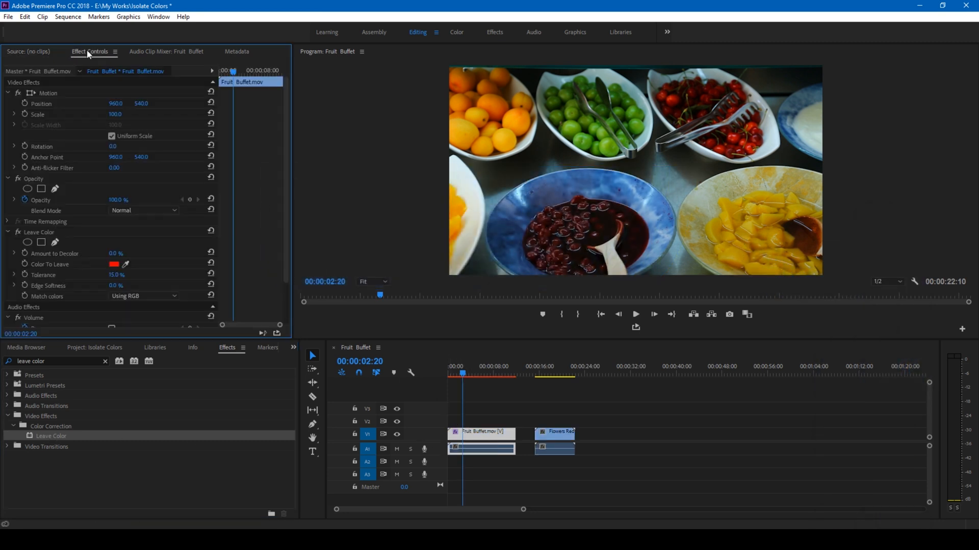
Scroll Effect Controls down to the Leave Color settings for the blue bowl.
{"action": "scroll", "scroll_direction": "down", "scroll_amount": 3}
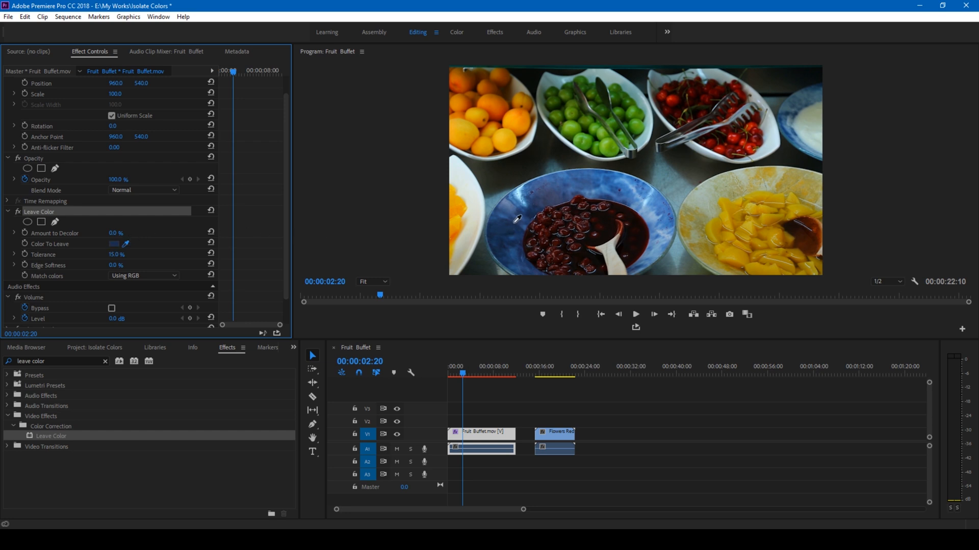
{"action": "mouse_move", "coordinate": [564, 198]}
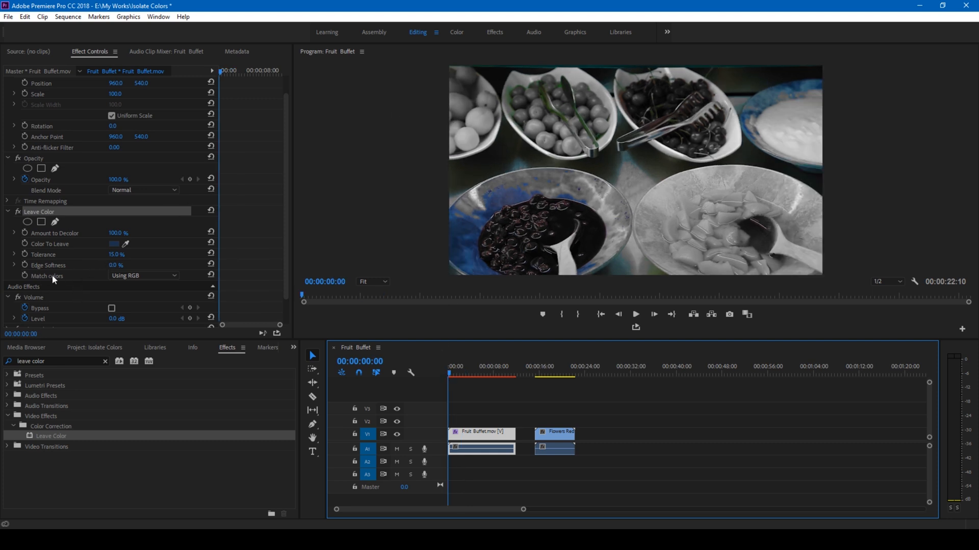
Set Leave Color to match colours Using Hue and drag Tolerance toward 15%.
{"action": "left_click", "coordinate": [144, 276]}
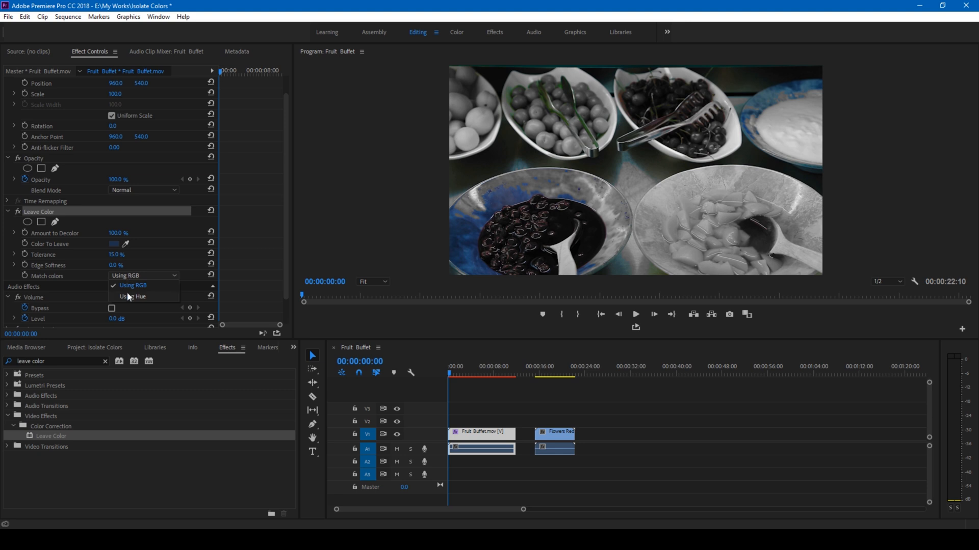
{"action": "left_click", "coordinate": [132, 297]}
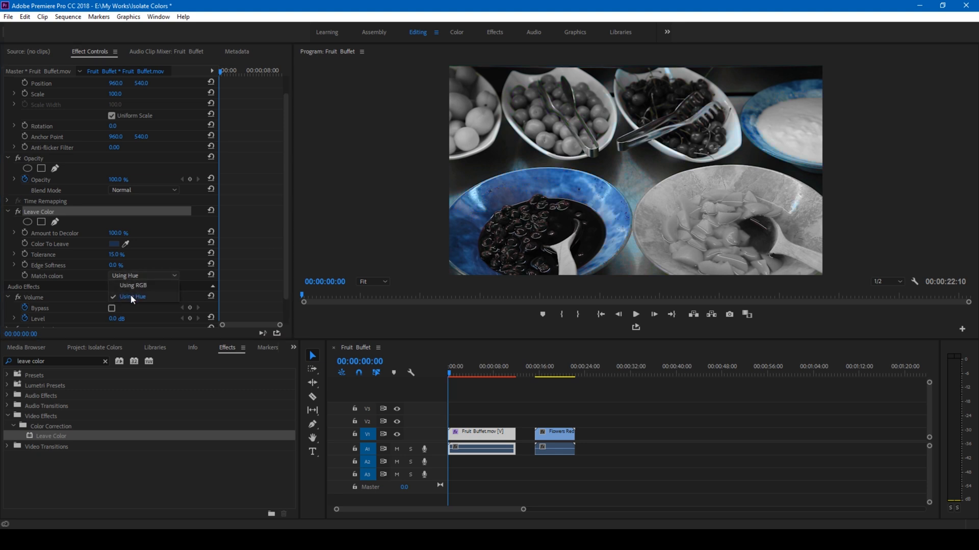
{"action": "left_click", "coordinate": [132, 297]}
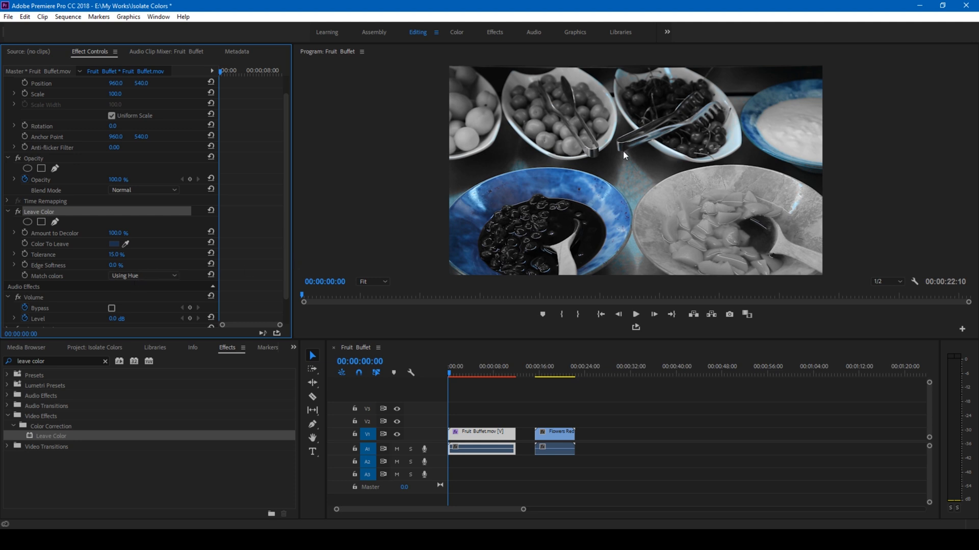
{"action": "mouse_move", "coordinate": [522, 205]}
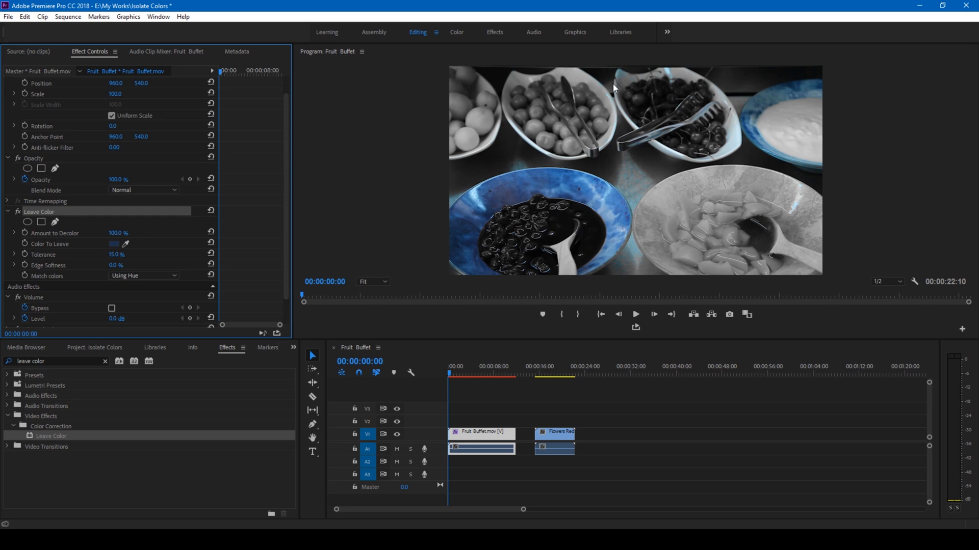
{"action": "mouse_move", "coordinate": [627, 81]}
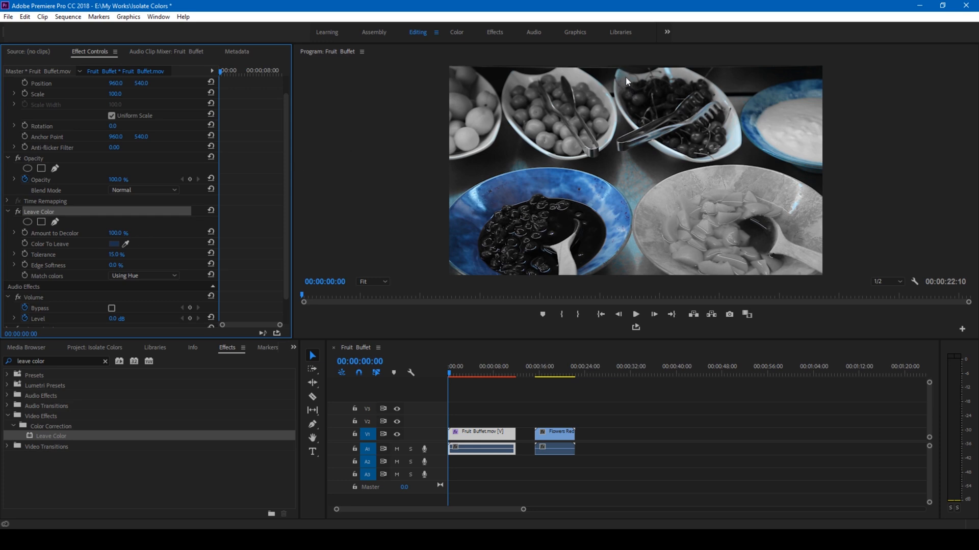
{"action": "mouse_move", "coordinate": [718, 128]}
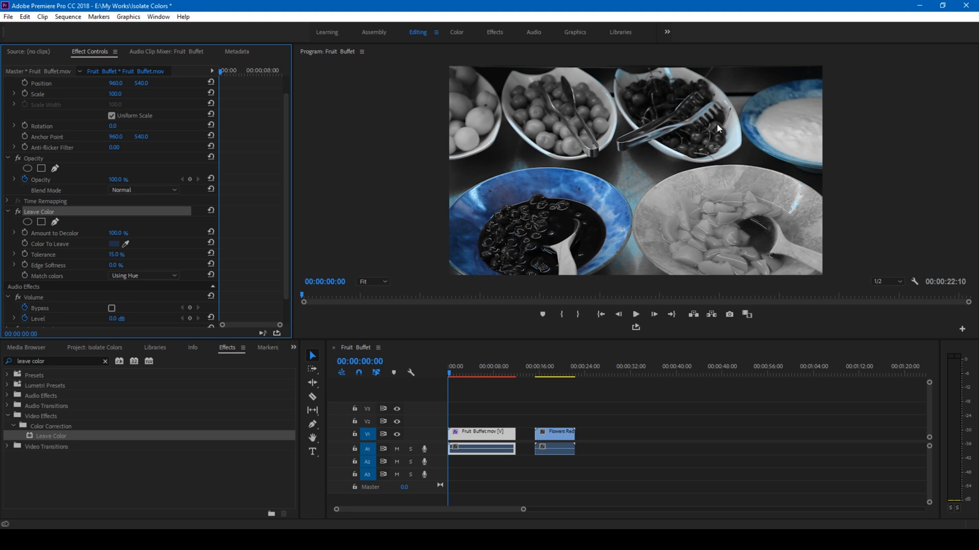
{"action": "mouse_move", "coordinate": [142, 265]}
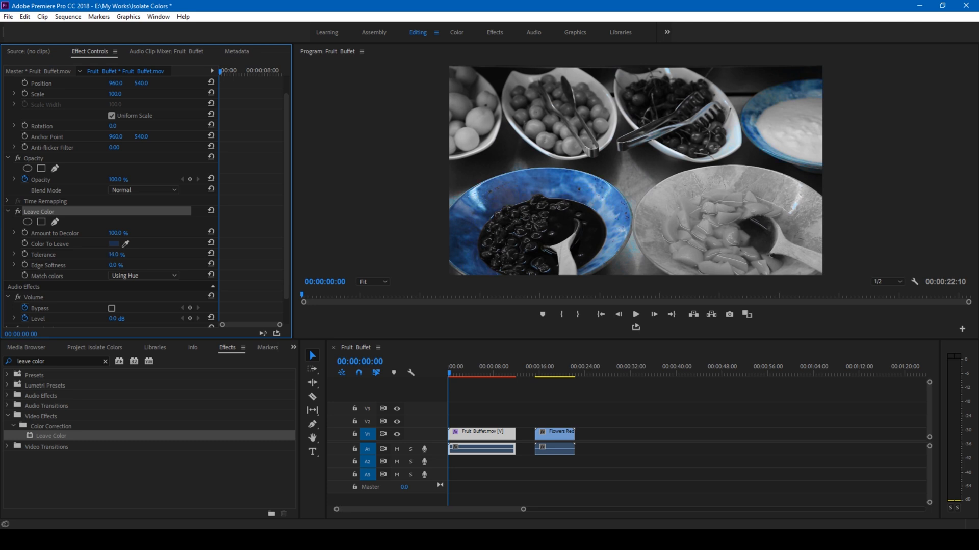
{"action": "left_click_drag", "start_coordinate": [116, 254], "coordinate": [143, 253]}
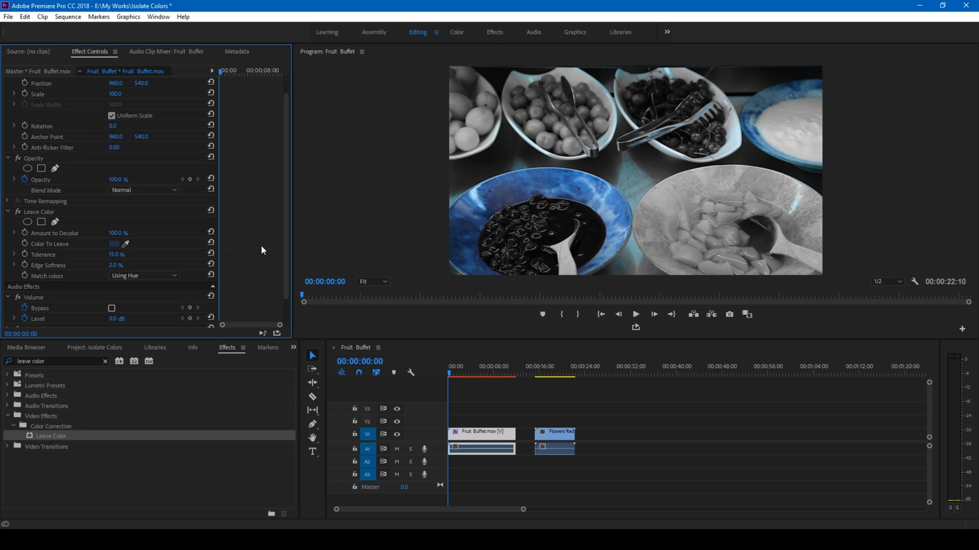
Play the grey Fruit Buffet preview, then move the playhead onto the Flowers clip.
{"action": "left_click", "coordinate": [636, 314]}
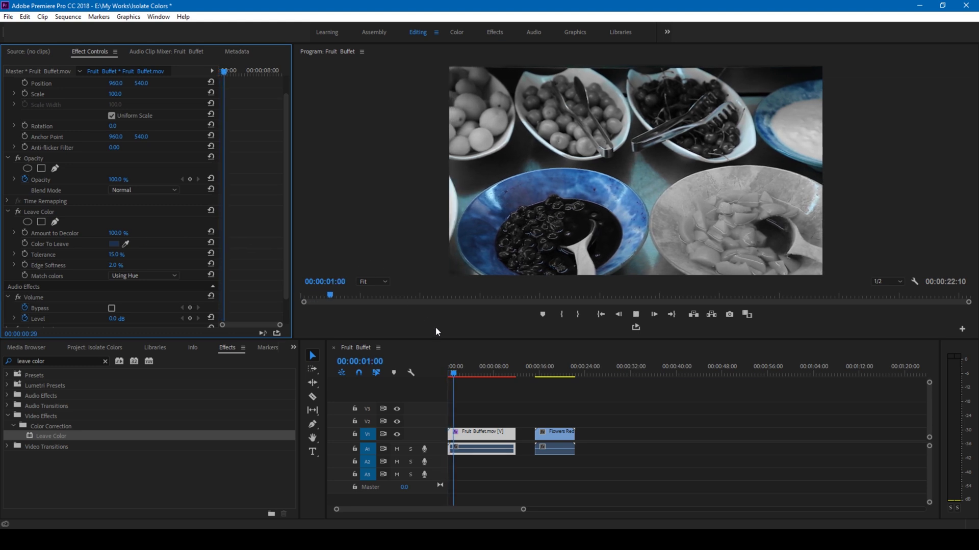
{"action": "left_click", "coordinate": [463, 374]}
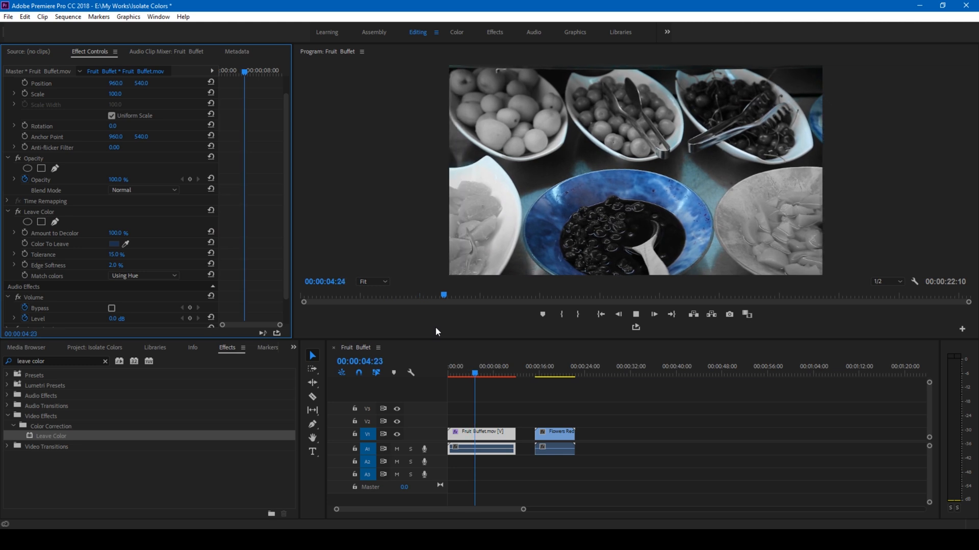
{"action": "left_click", "coordinate": [546, 375]}
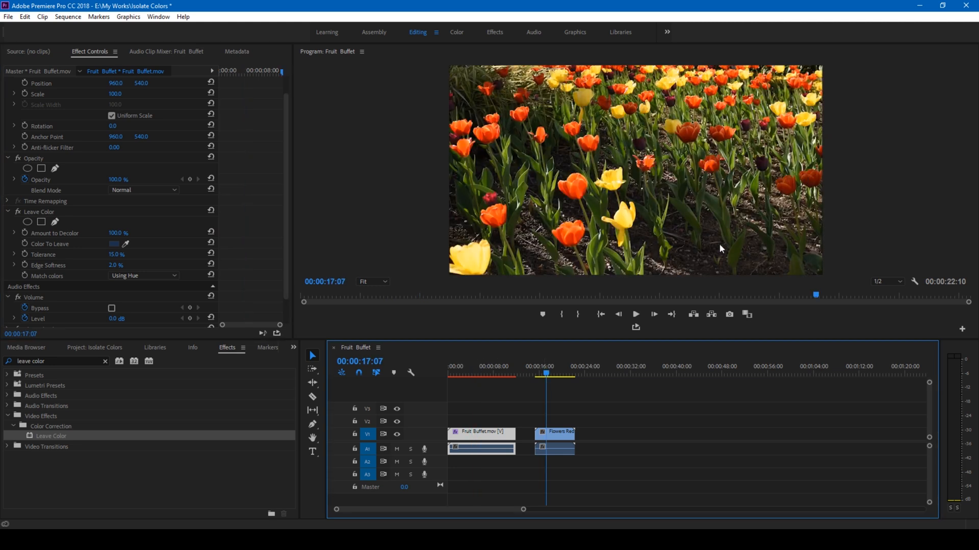
{"action": "mouse_move", "coordinate": [585, 180]}
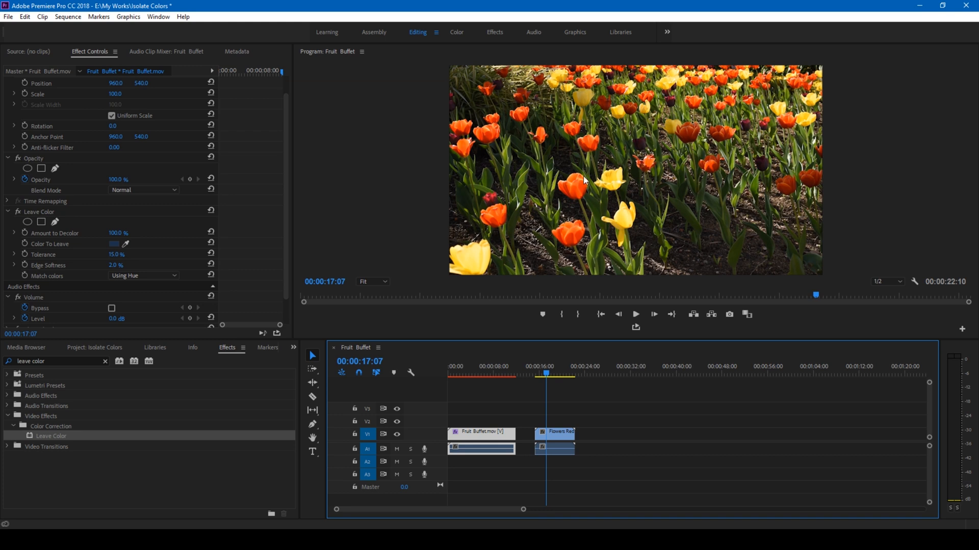
{"action": "mouse_move", "coordinate": [343, 236]}
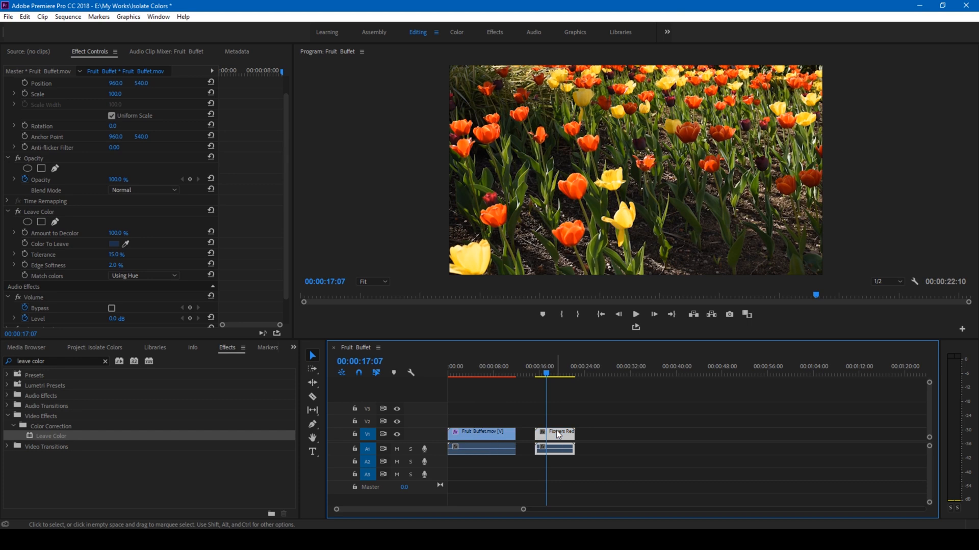
Select the Flowers Red and Yellow clip in the timeline.
{"action": "left_click", "coordinate": [560, 433]}
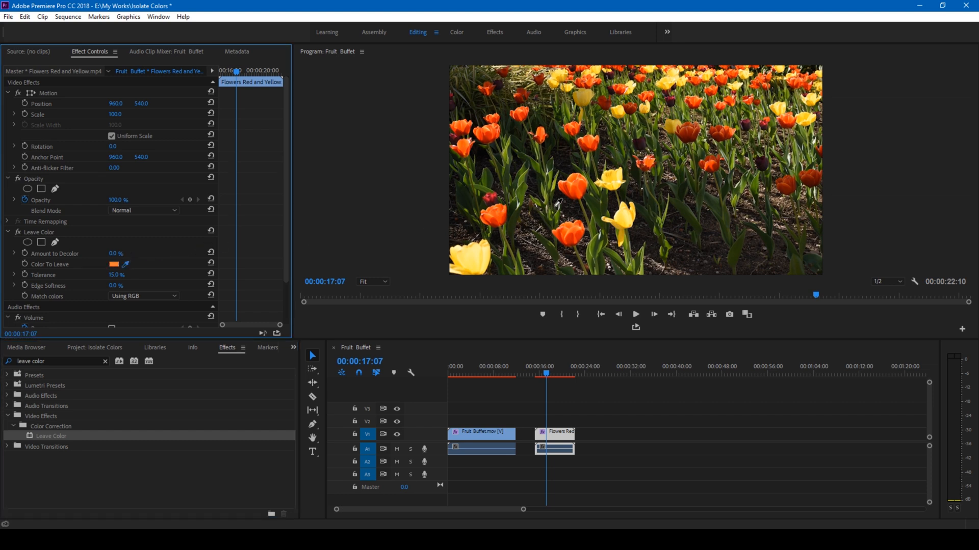
{"action": "mouse_move", "coordinate": [577, 195]}
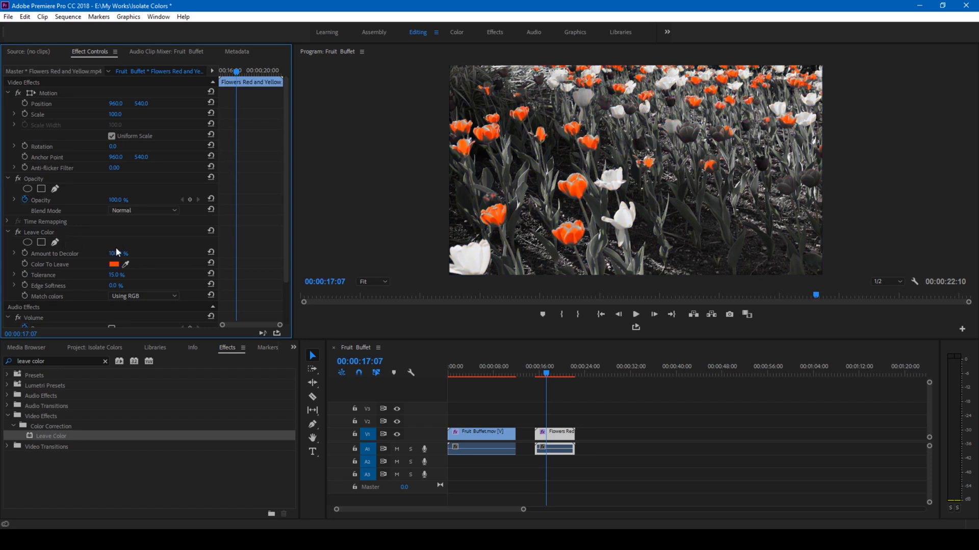
Set Amount to Decolor to 100.0 and match tulip colours Using Hue.
{"action": "type", "text": "100.0"}
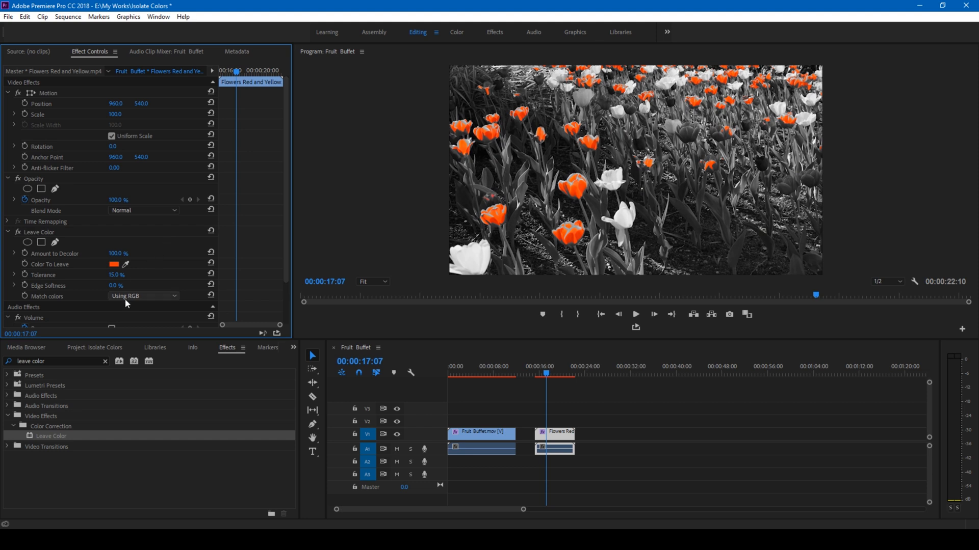
{"action": "left_click", "coordinate": [144, 296]}
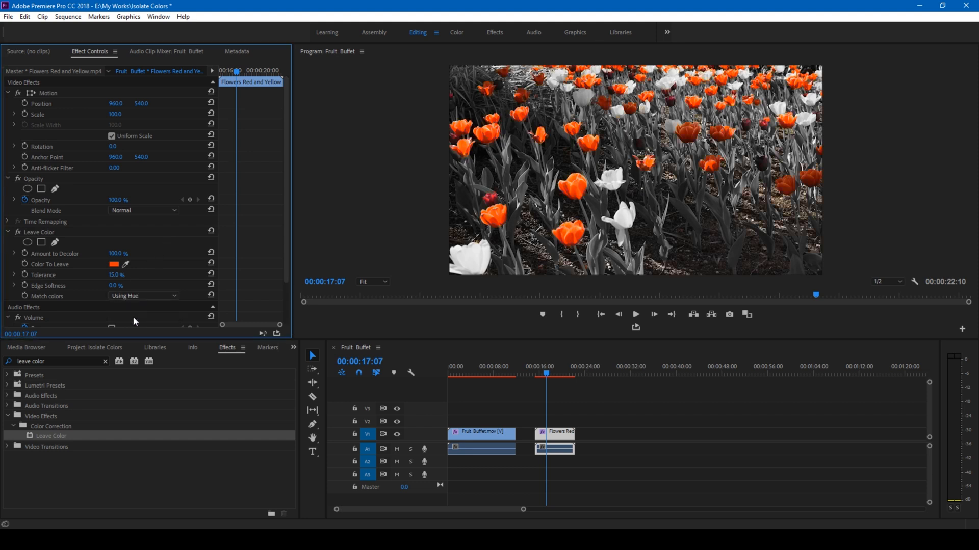
{"action": "mouse_move", "coordinate": [423, 202]}
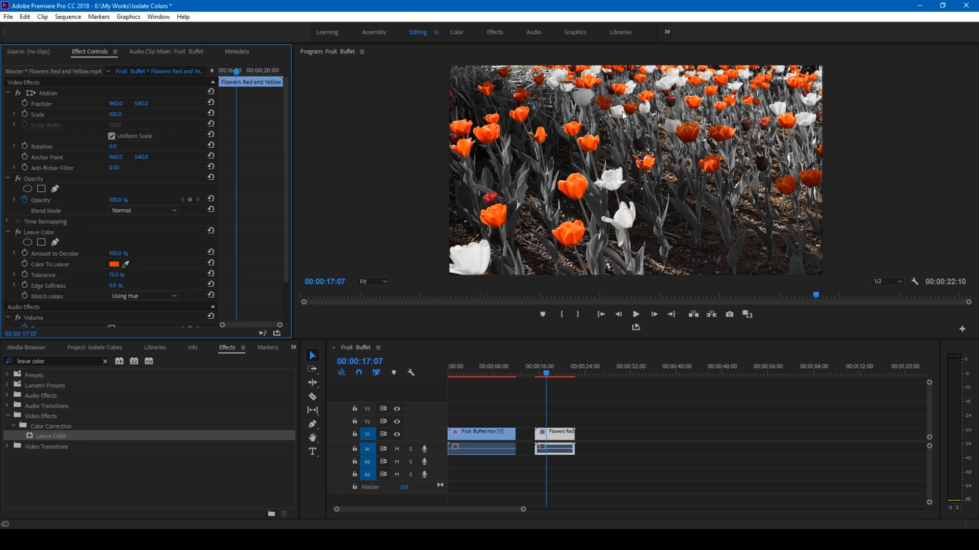
{"action": "mouse_move", "coordinate": [632, 114]}
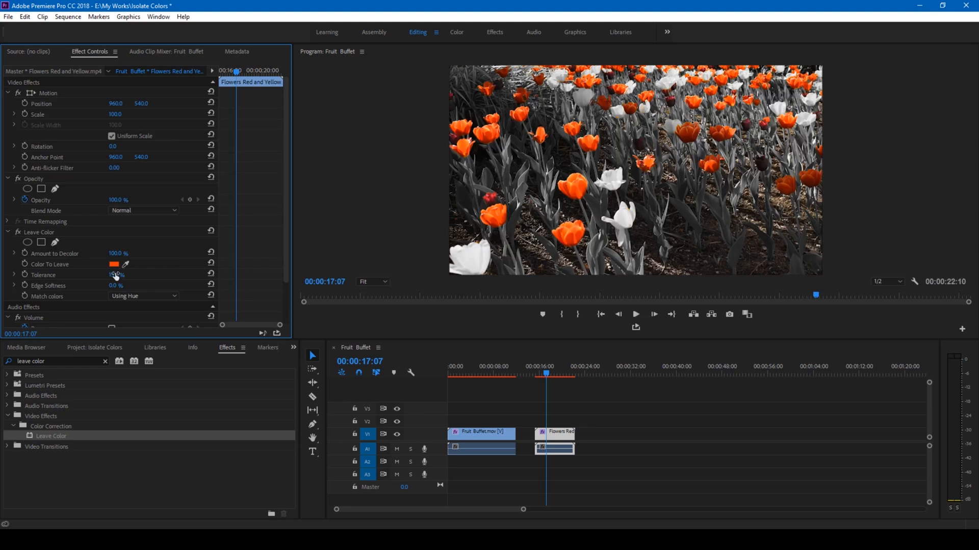
{"action": "left_click", "coordinate": [114, 286]}
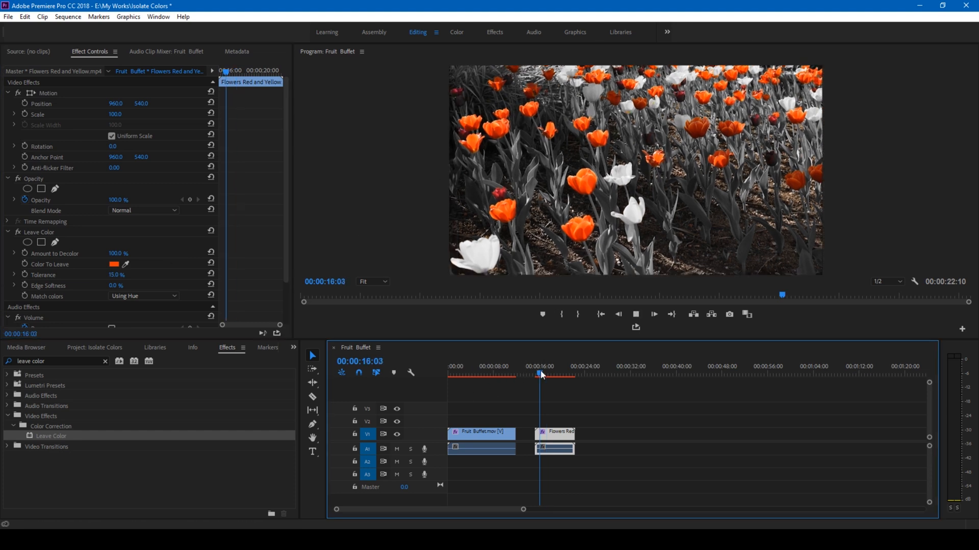
{"action": "left_click", "coordinate": [550, 374]}
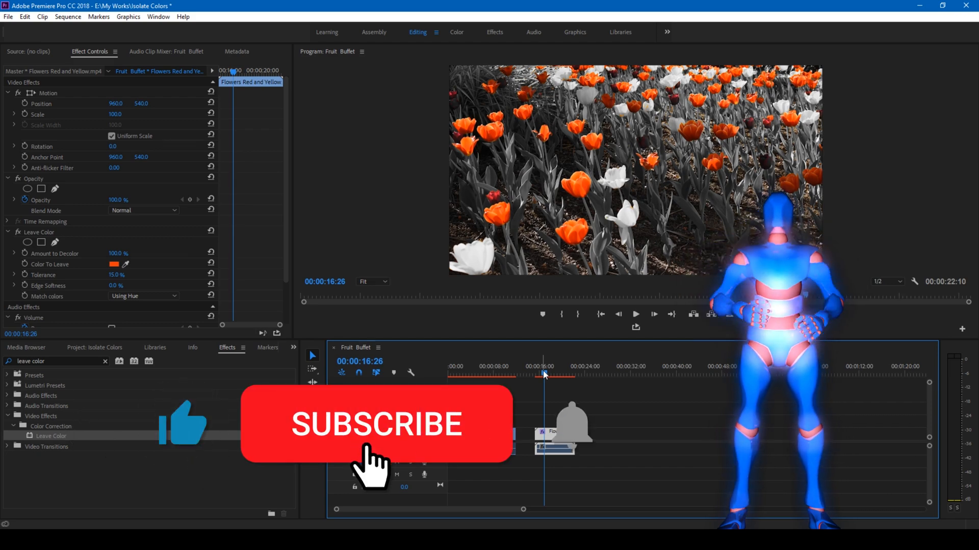
{"action": "left_click", "coordinate": [376, 425]}
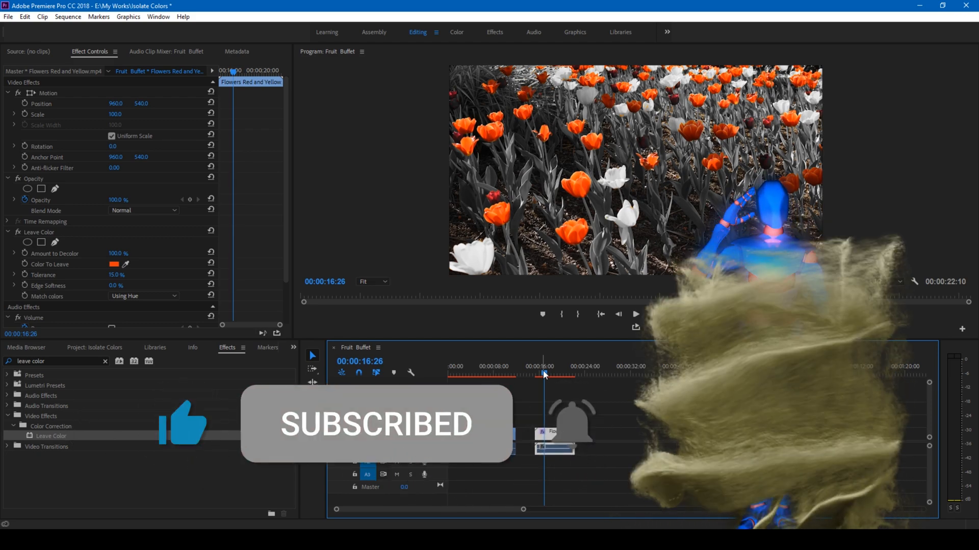